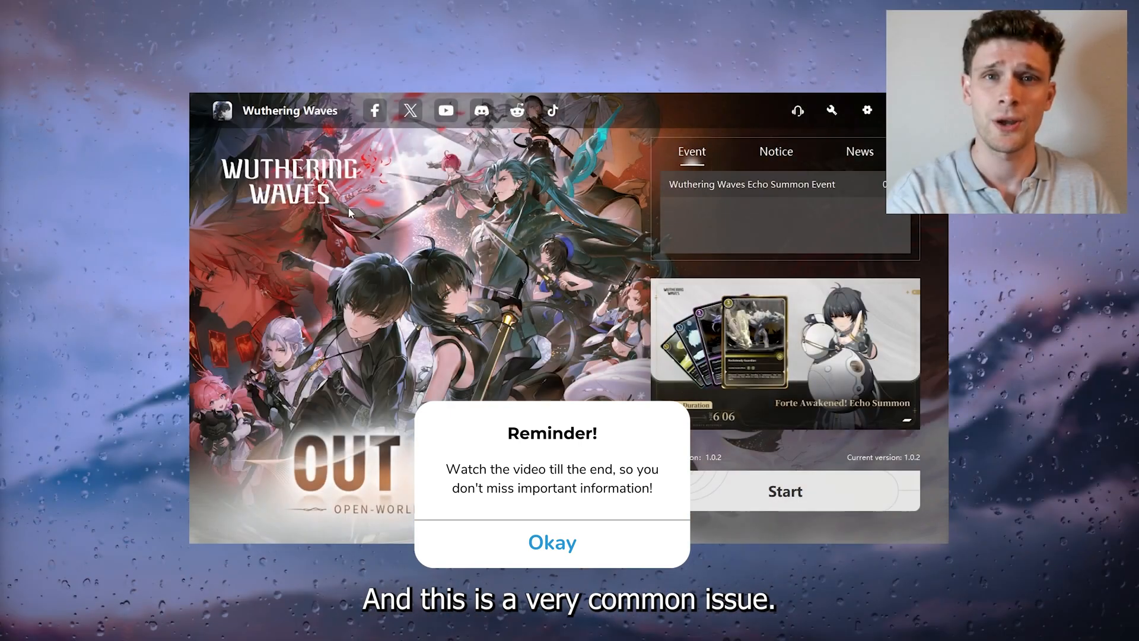
mouse_move(171, 235)
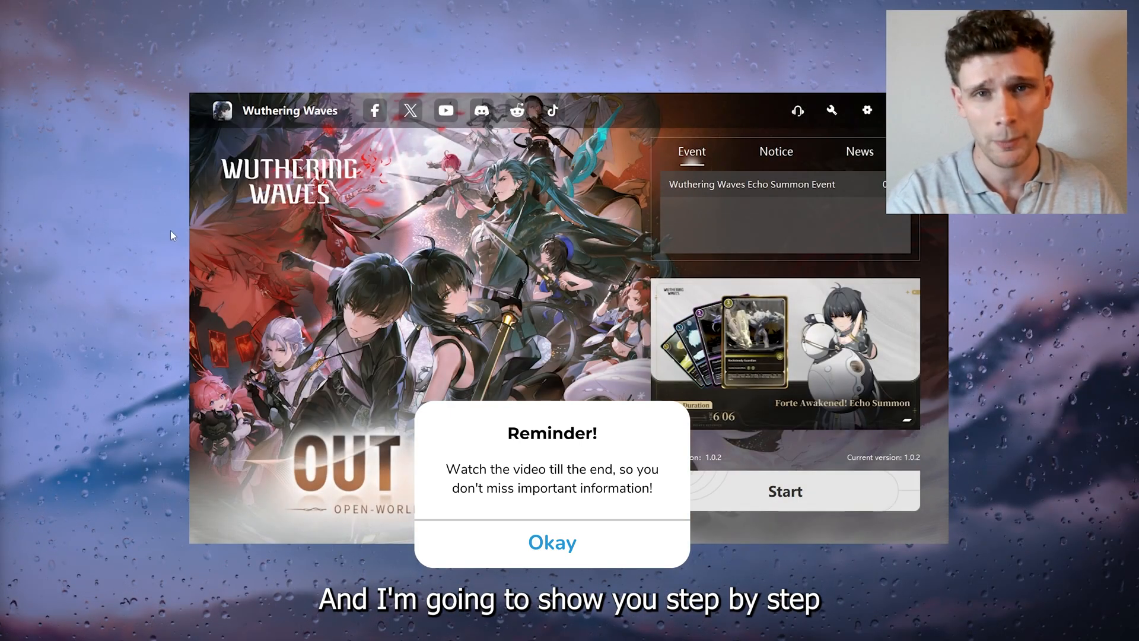
Dismiss the launcher's reminder pop-up with Okay to reach the main page
click(552, 543)
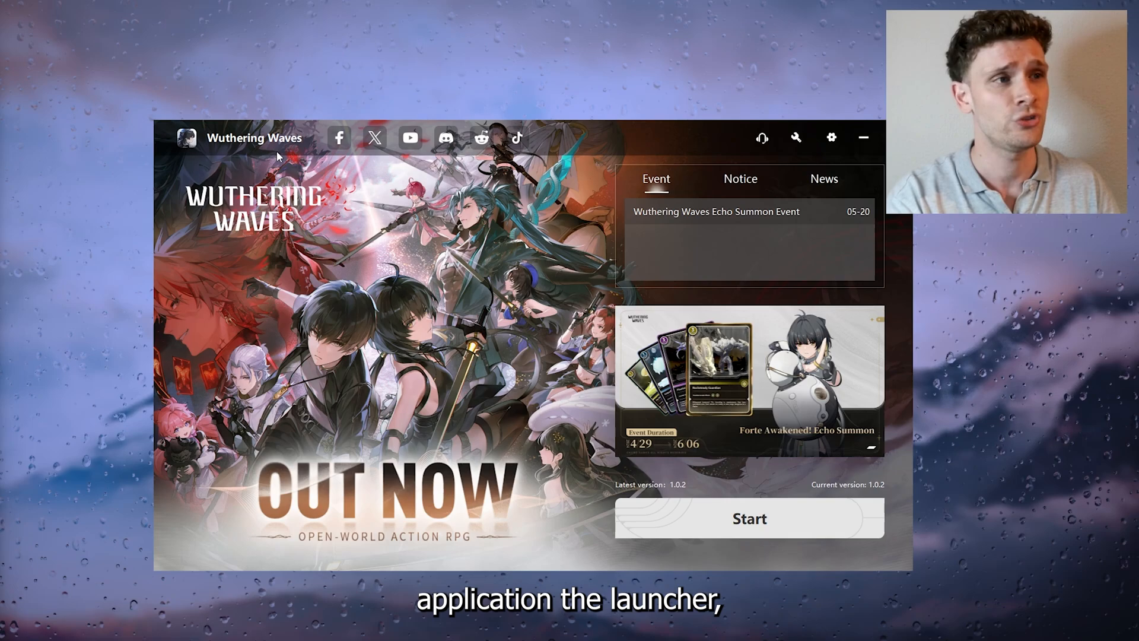
mouse_move(804, 150)
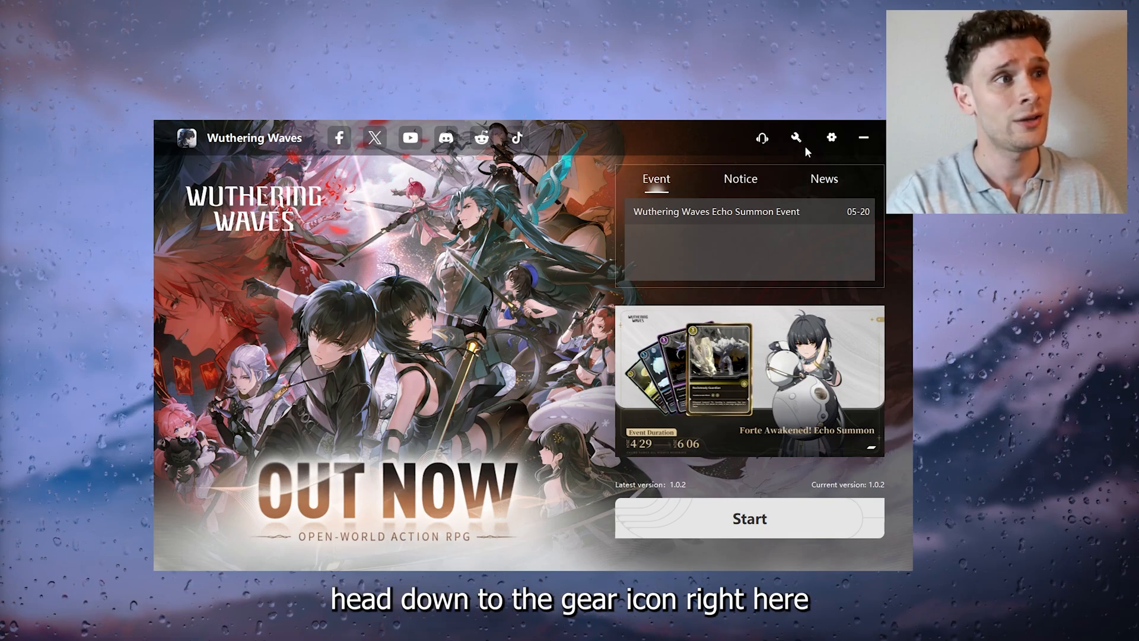
Repair the game client files via the wrench icon and acknowledge the files-verified notice
click(795, 138)
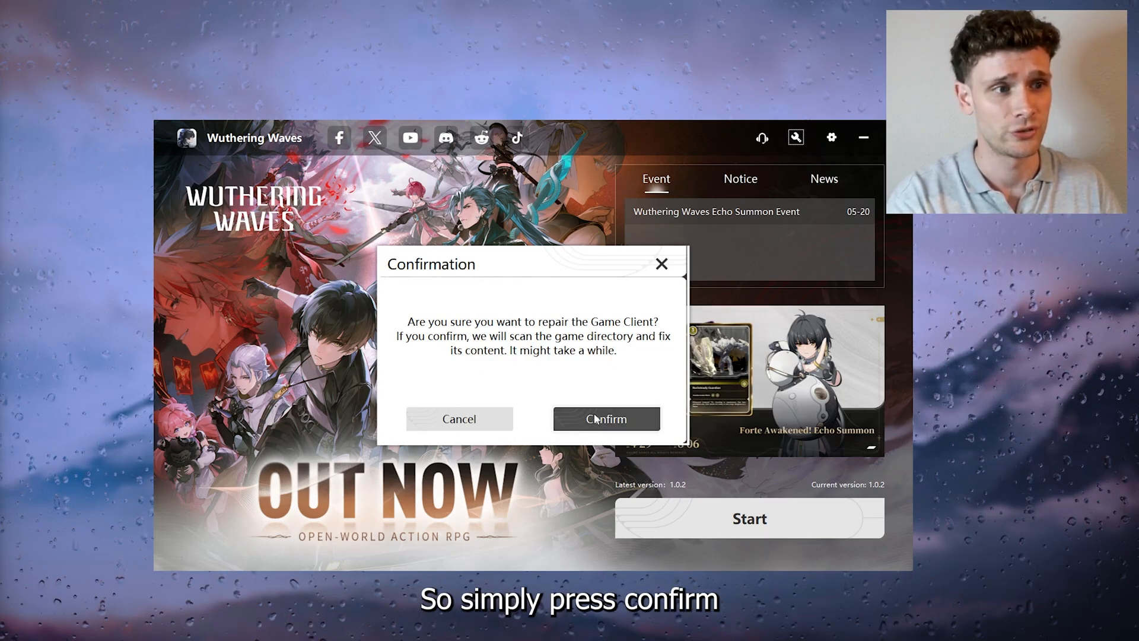
click(606, 419)
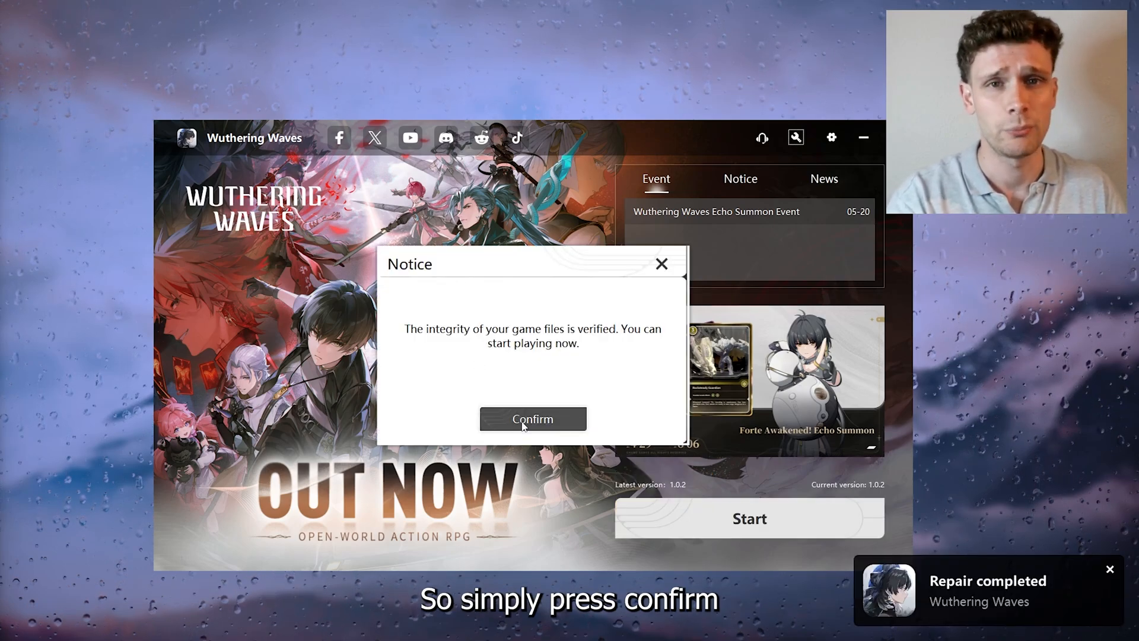
click(532, 419)
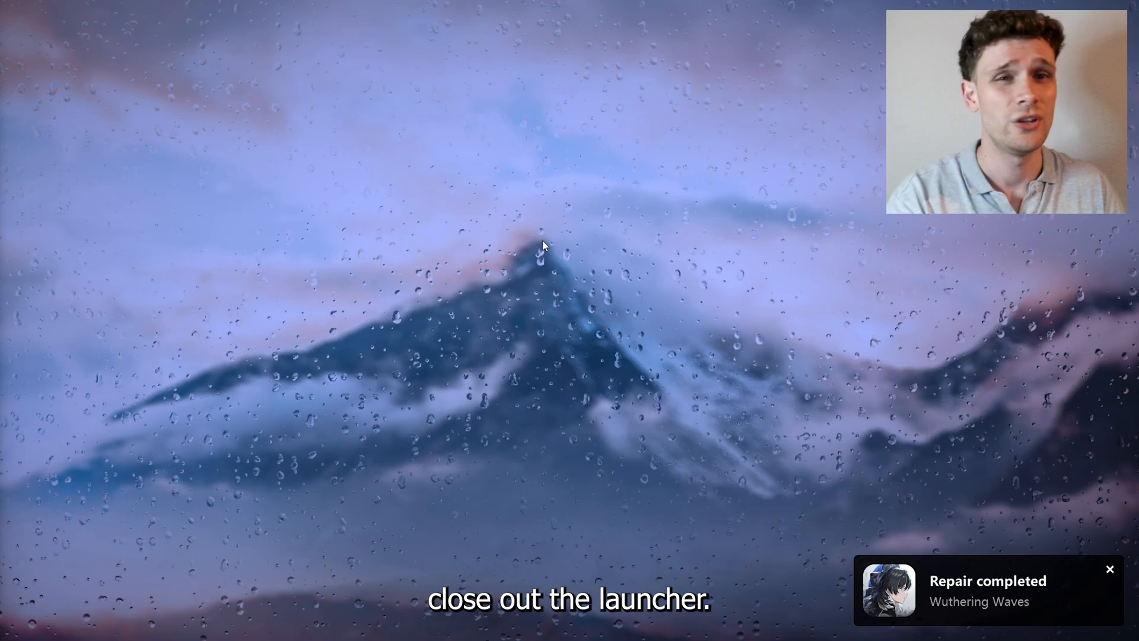
Launch the Epic Games Launcher from Start and go to its Library
click(505, 625)
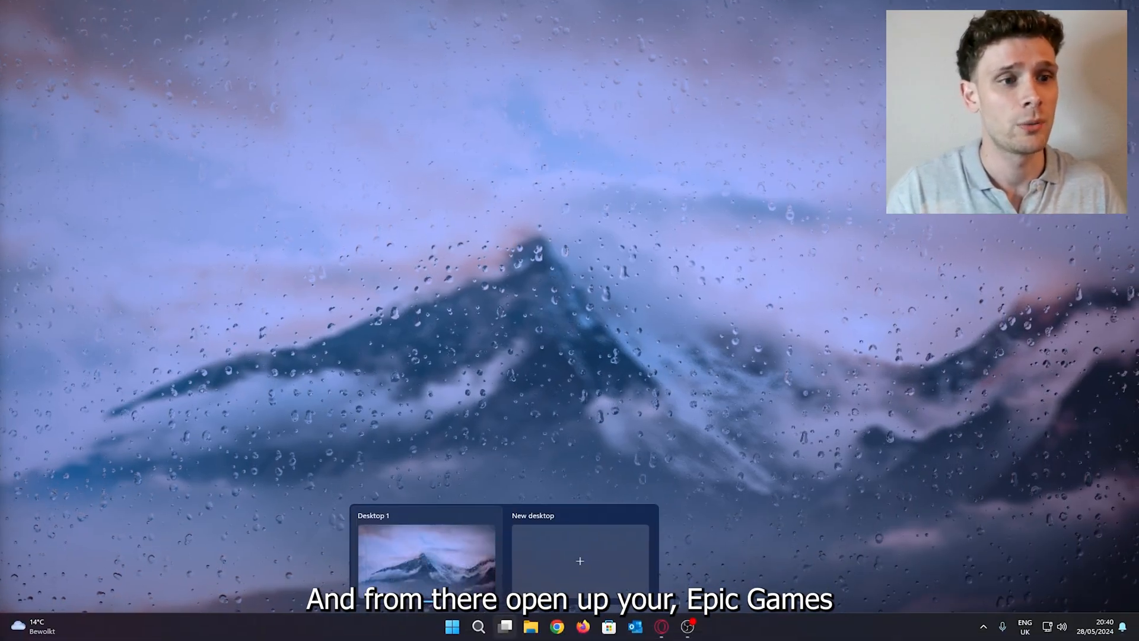
click(451, 626)
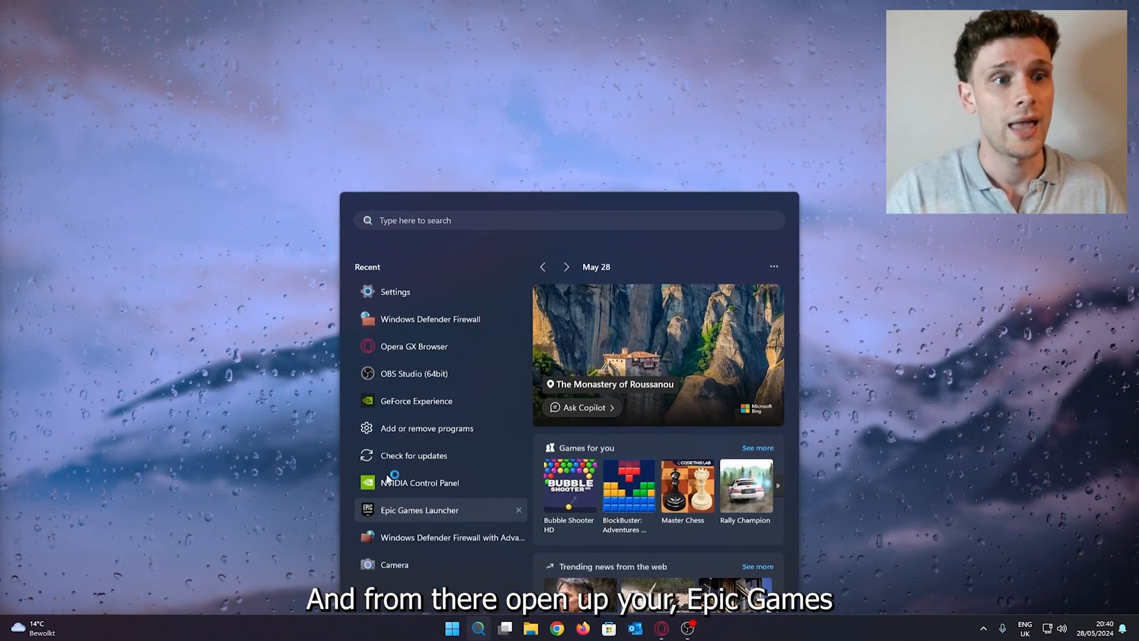
click(419, 509)
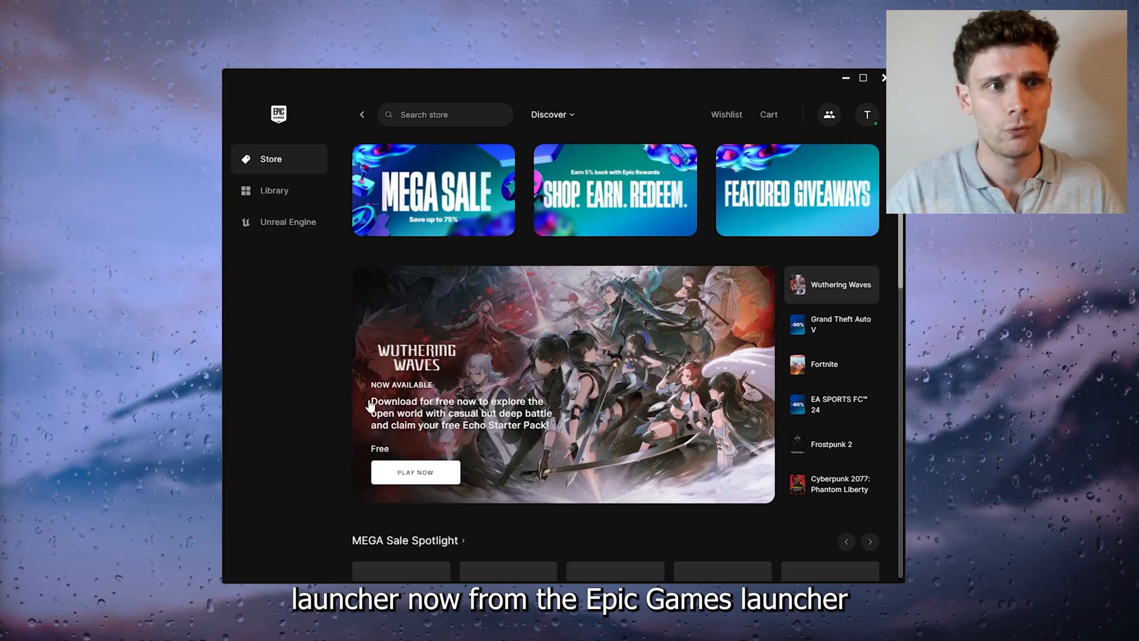
click(274, 190)
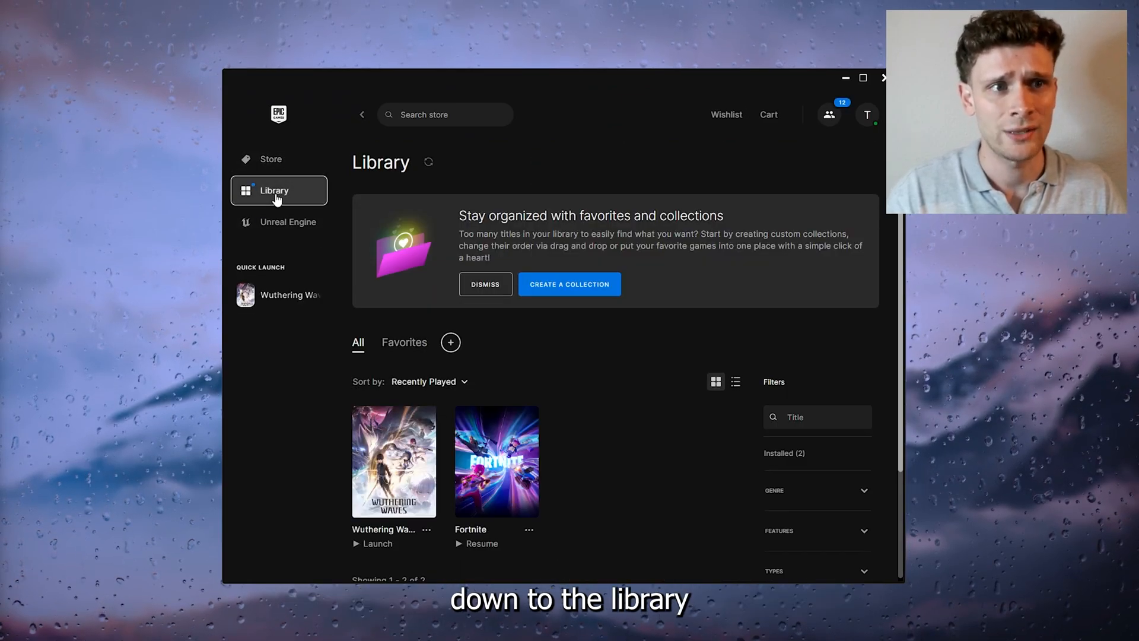
Open the Manage panel for Wuthering Waves from its three-dots menu
scroll(down, 3)
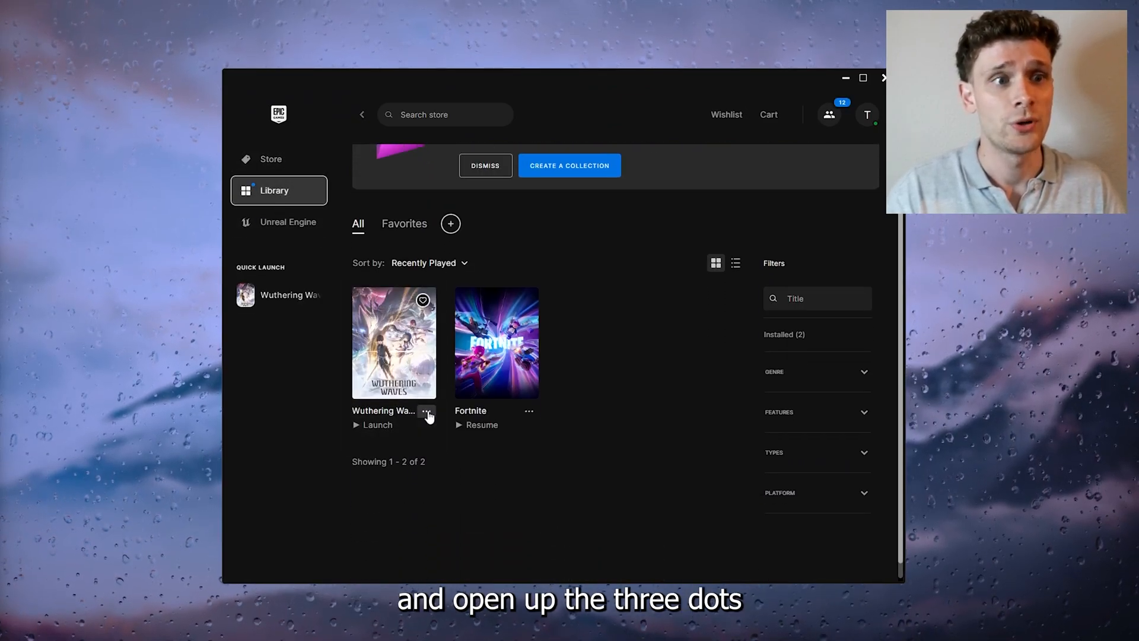
click(426, 412)
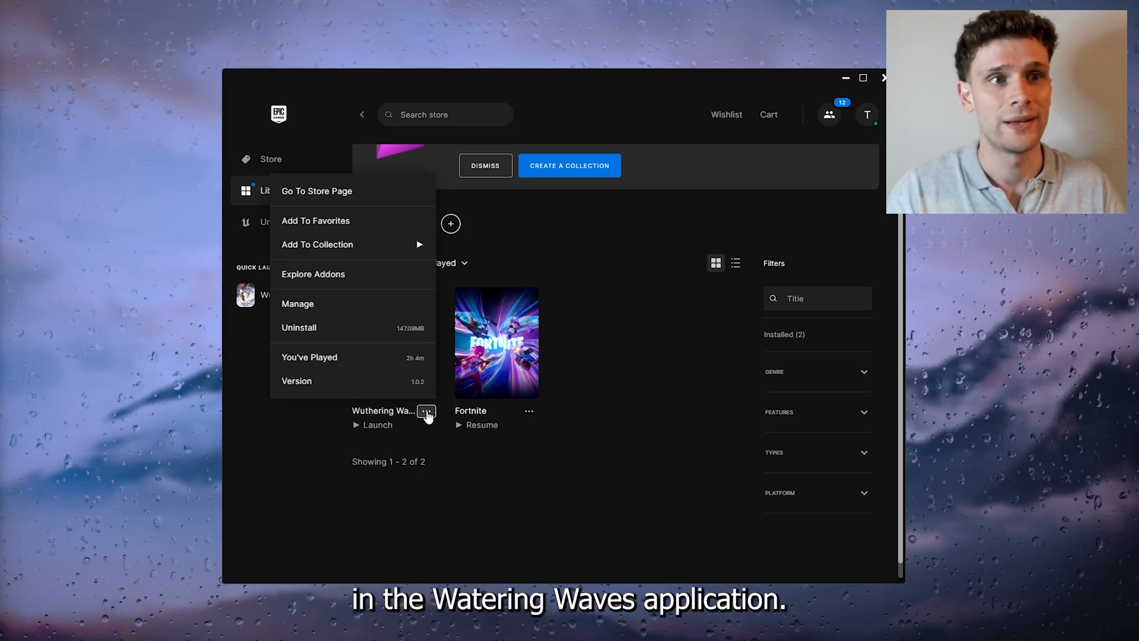
mouse_move(349, 304)
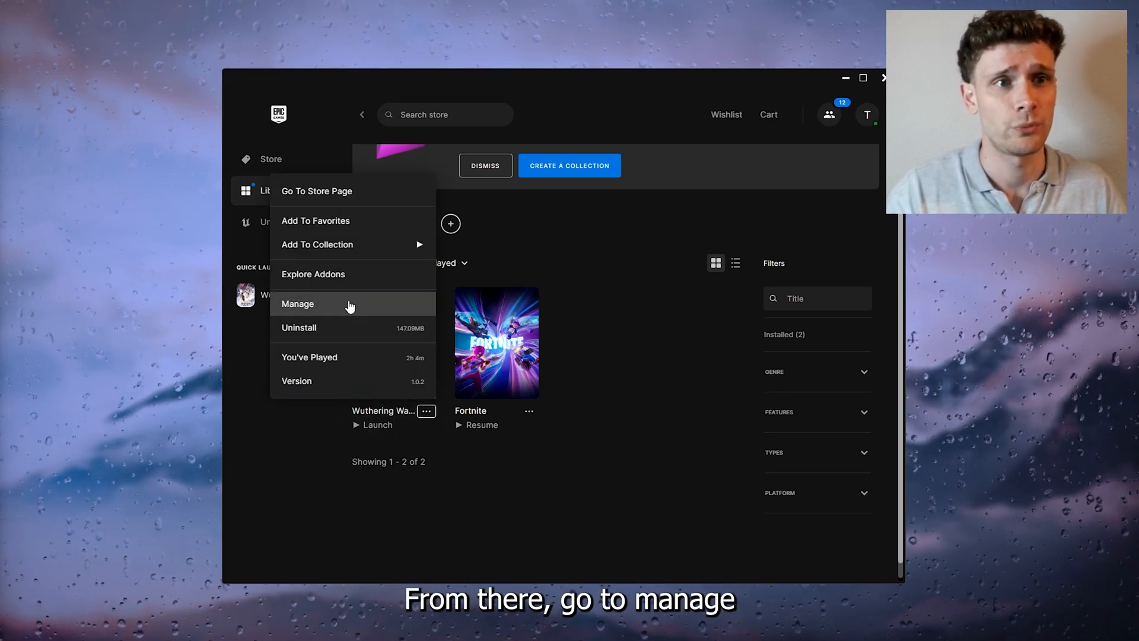
click(296, 304)
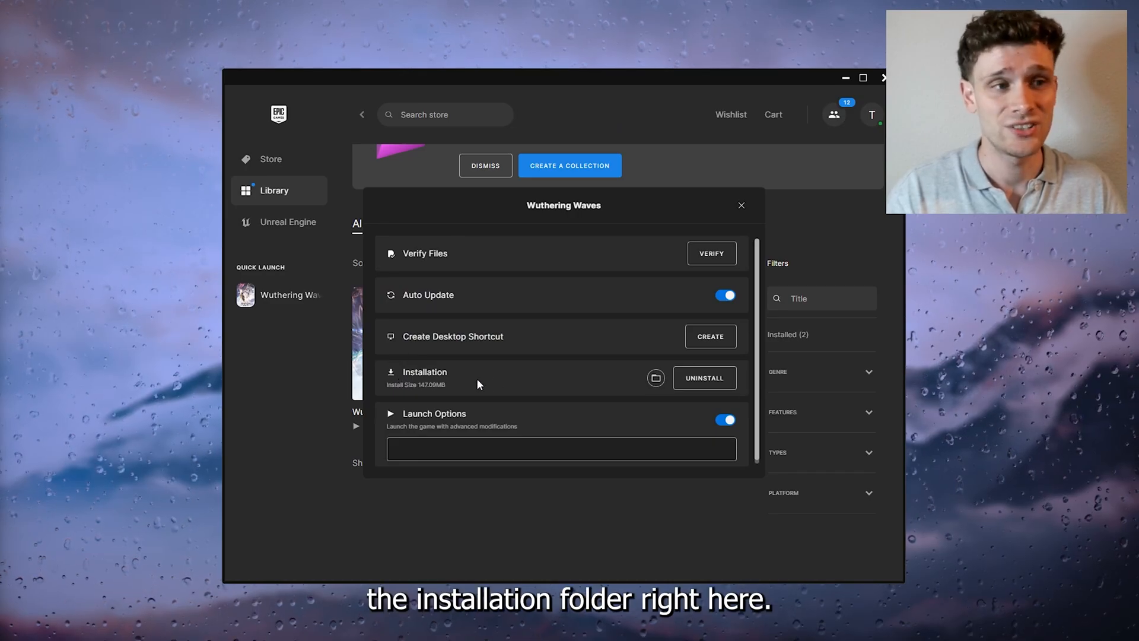
Open the Wuthering Waves installation folder and locate launcher.exe
click(655, 378)
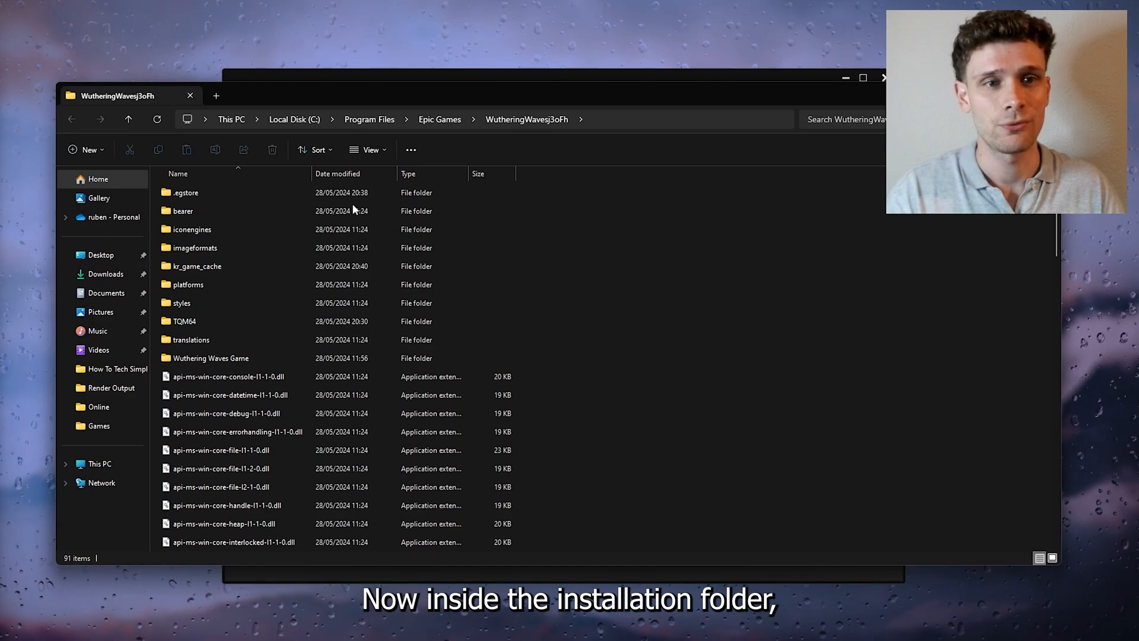
scroll(down, 3)
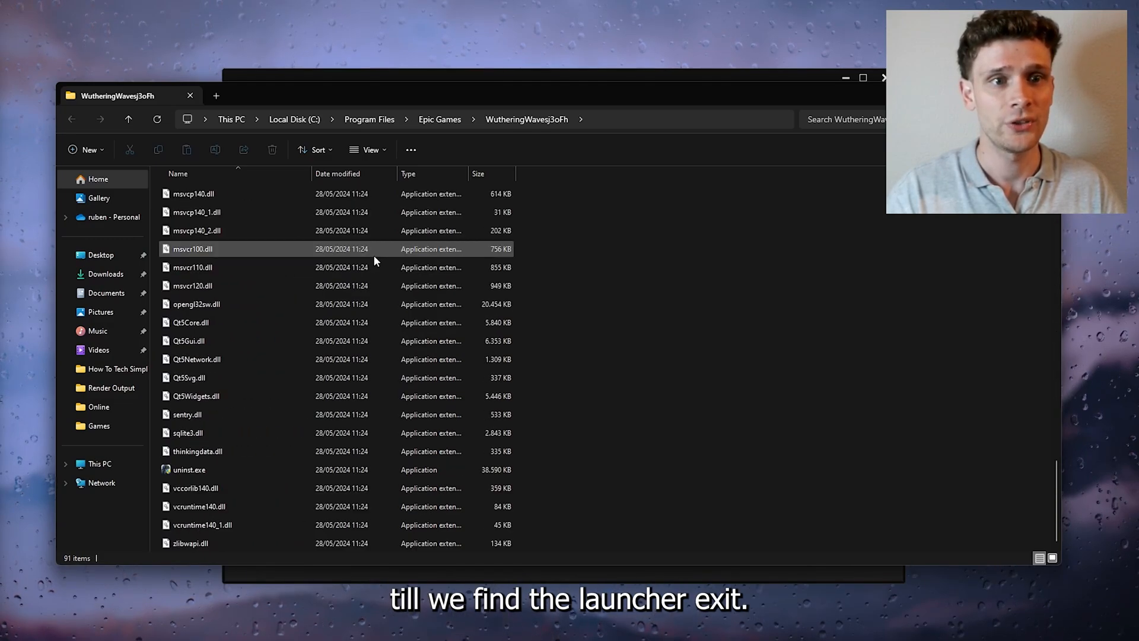
scroll(up, 3)
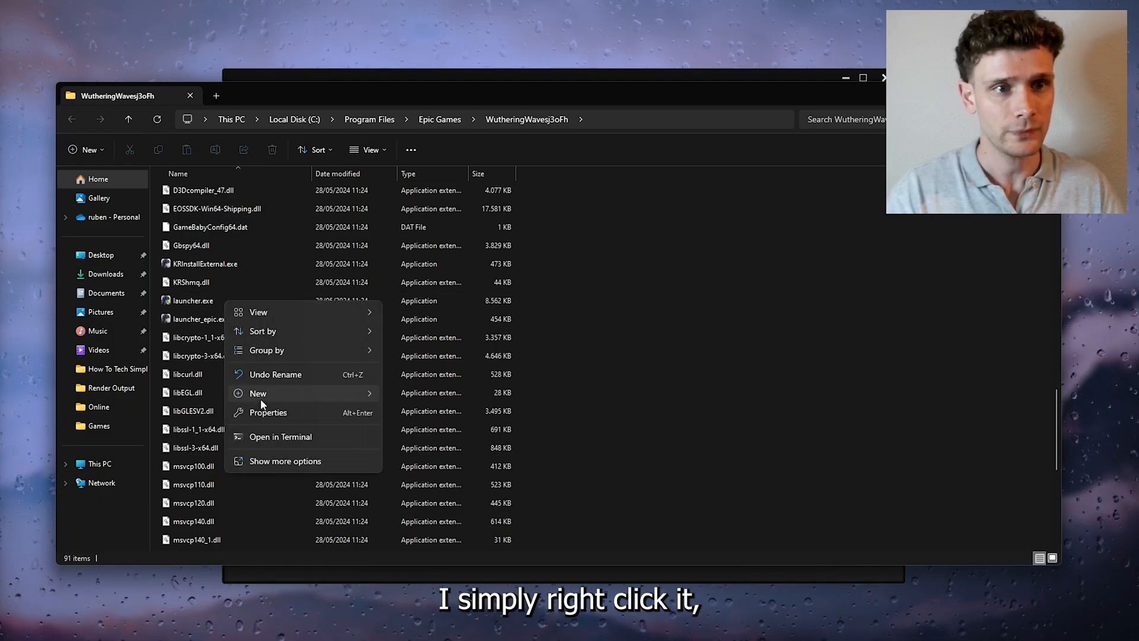
Set launcher.exe to run as administrator in its Compatibility properties and apply
click(267, 412)
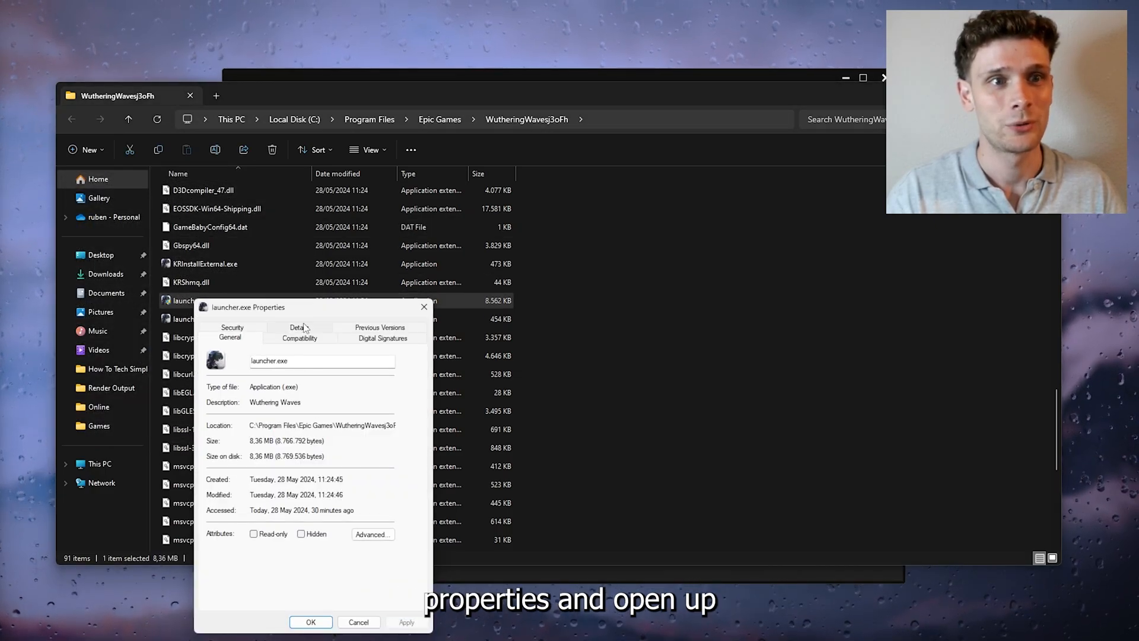
click(299, 338)
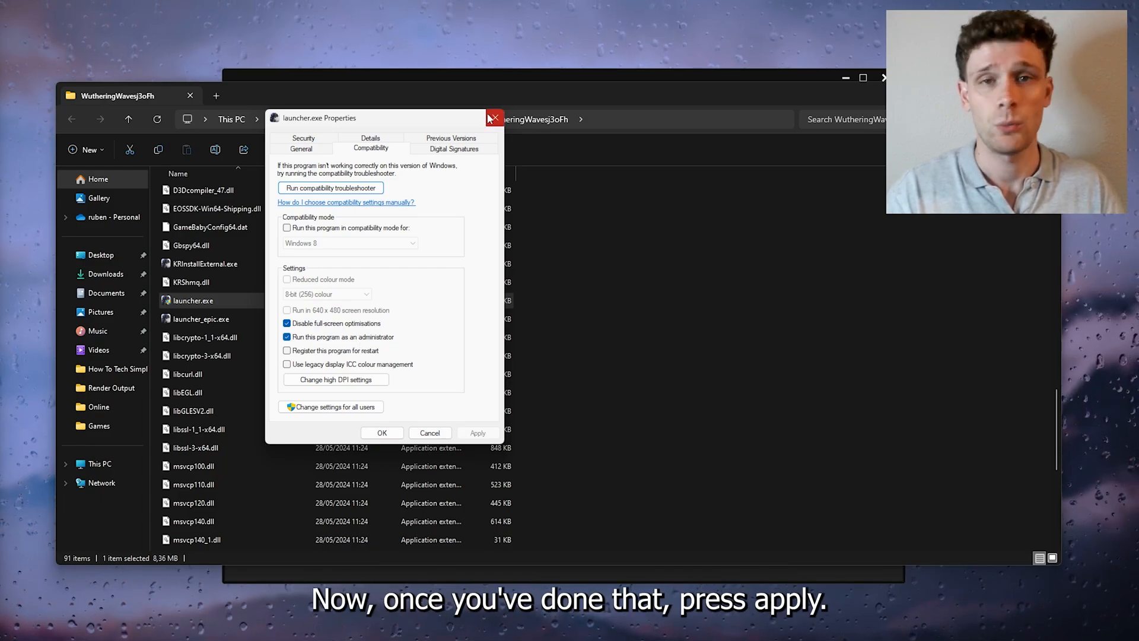
click(381, 432)
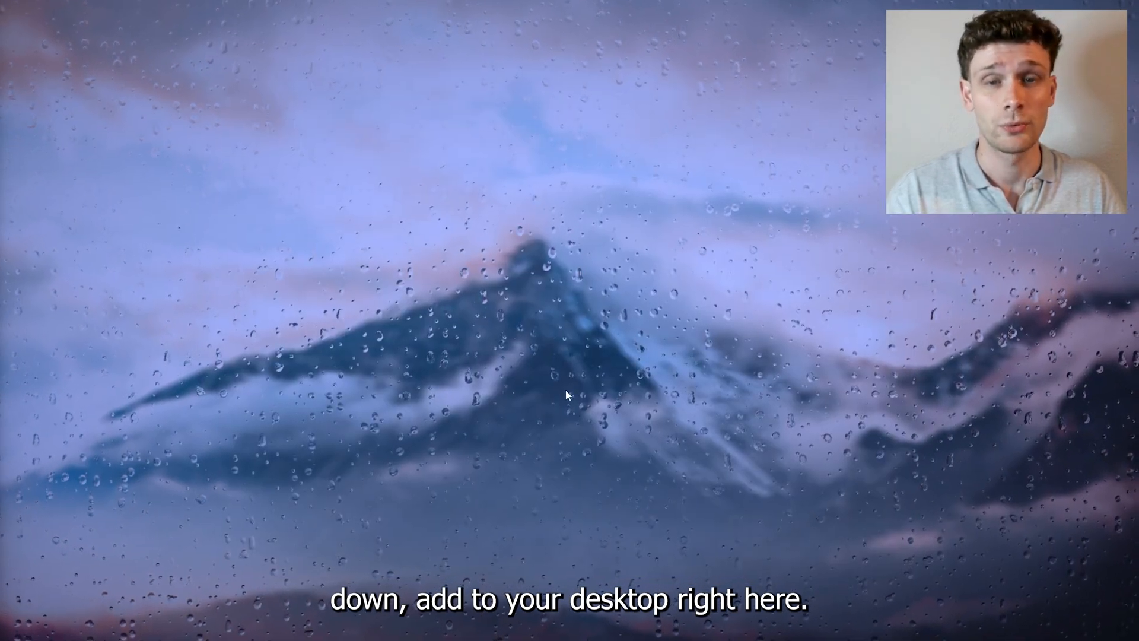
Find Windows Defender Firewall via search and open its allowed-apps list
click(451, 625)
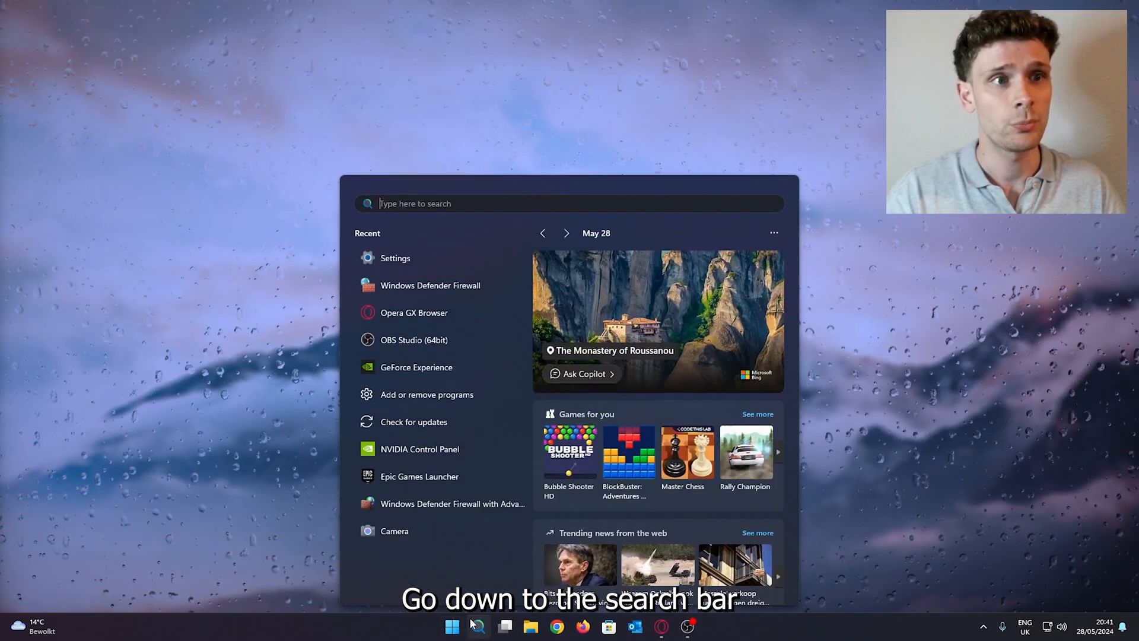
text(windows Defender Firewall)
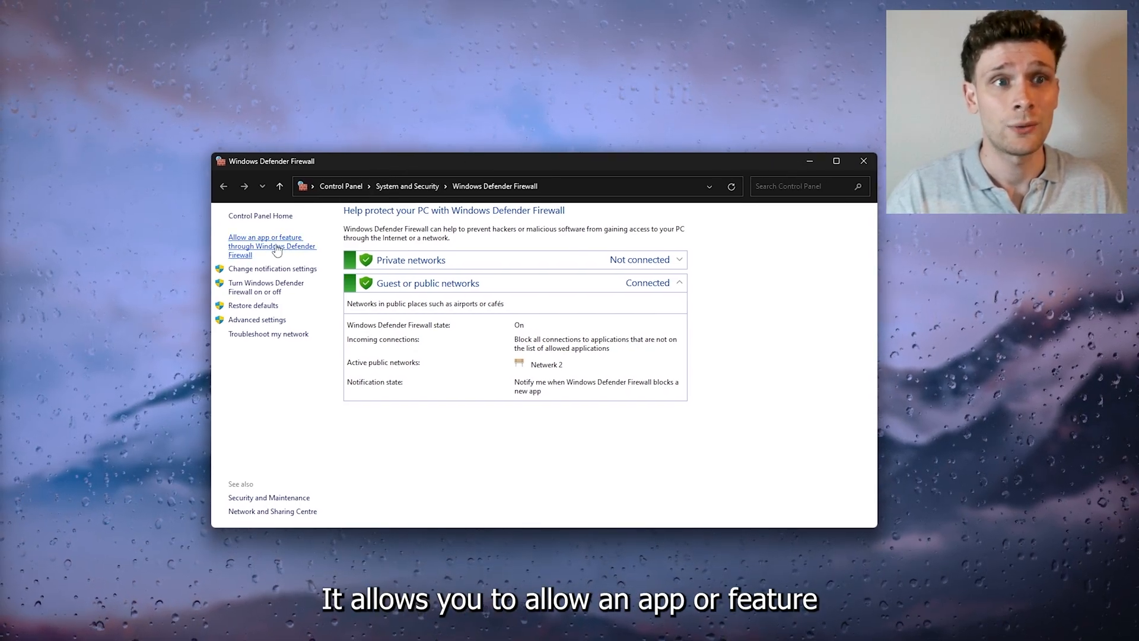
click(272, 246)
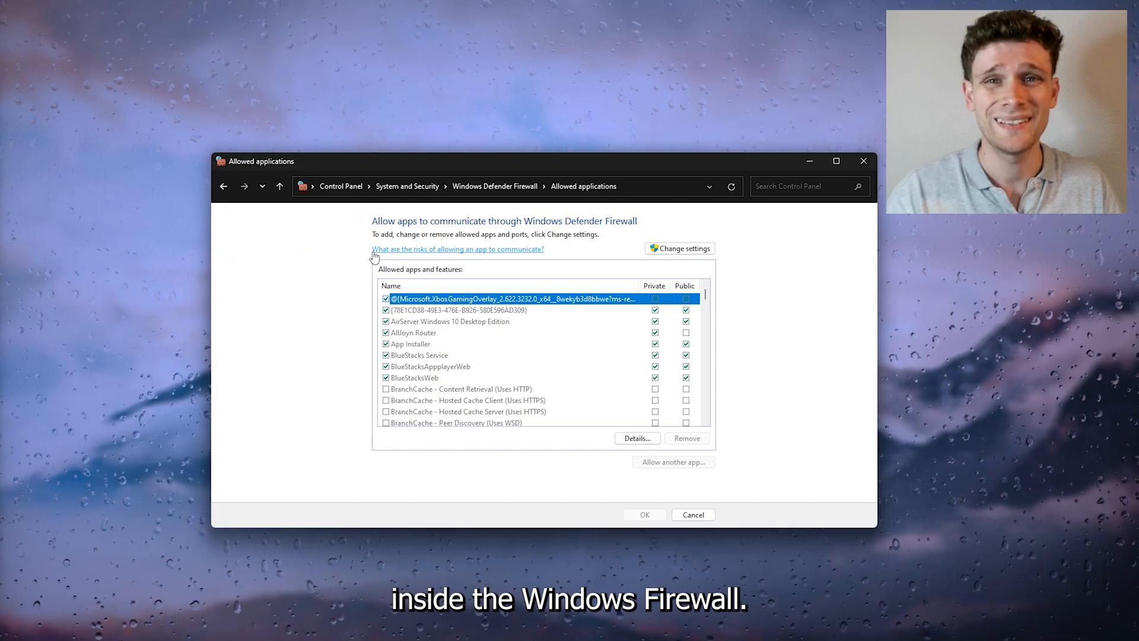
mouse_move(469, 321)
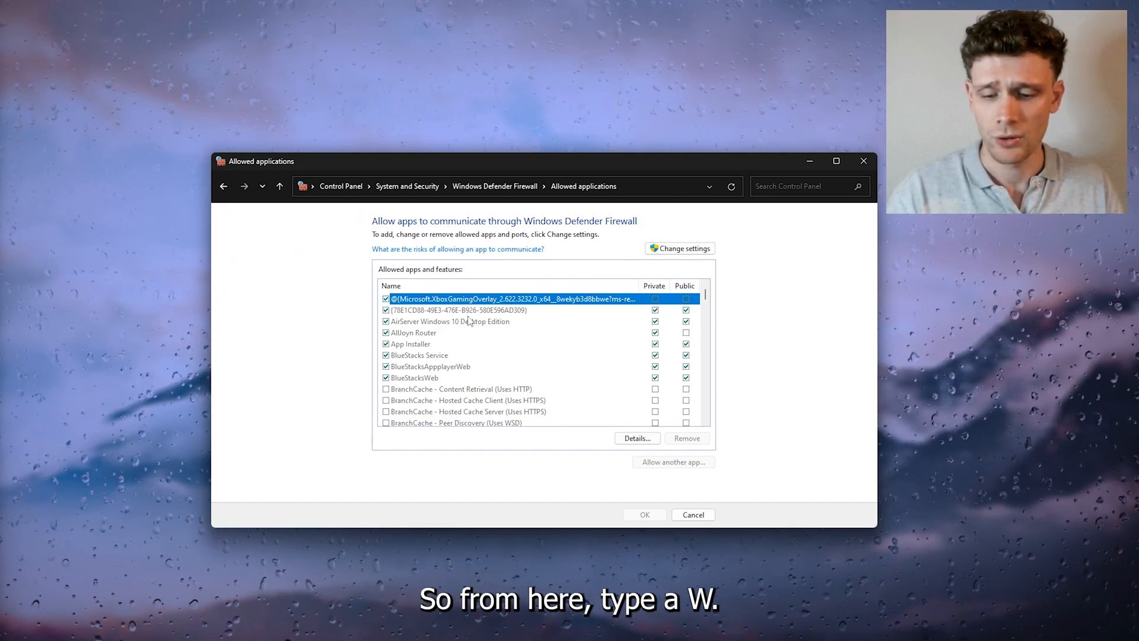
Jump to the W entries and scroll to the Wuthering Waves rows
text(W)
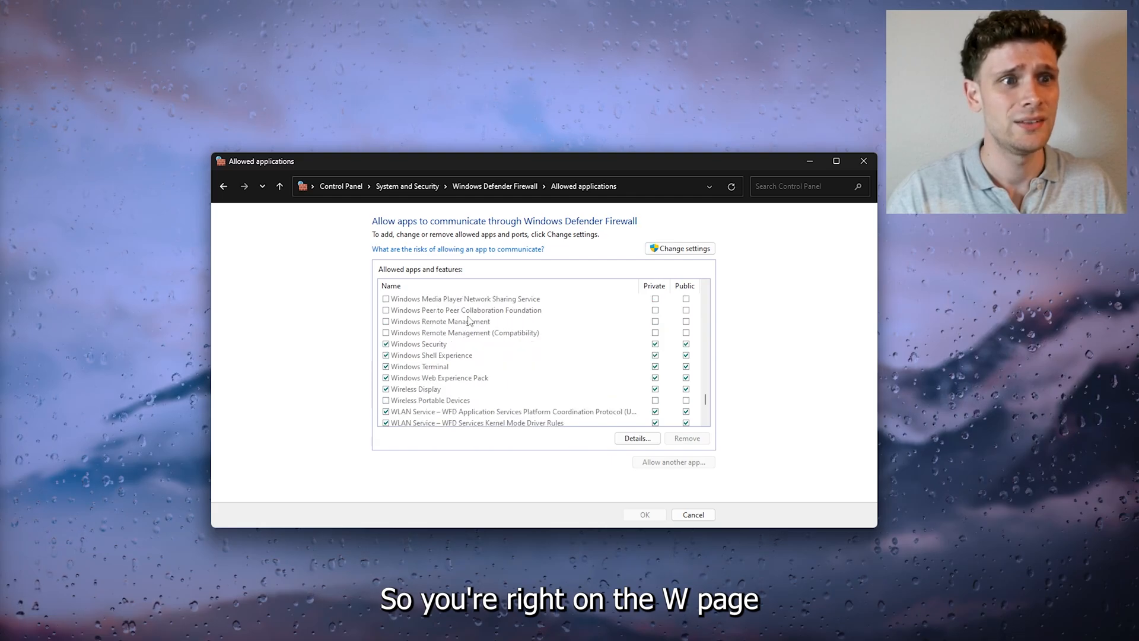
scroll(down, 3)
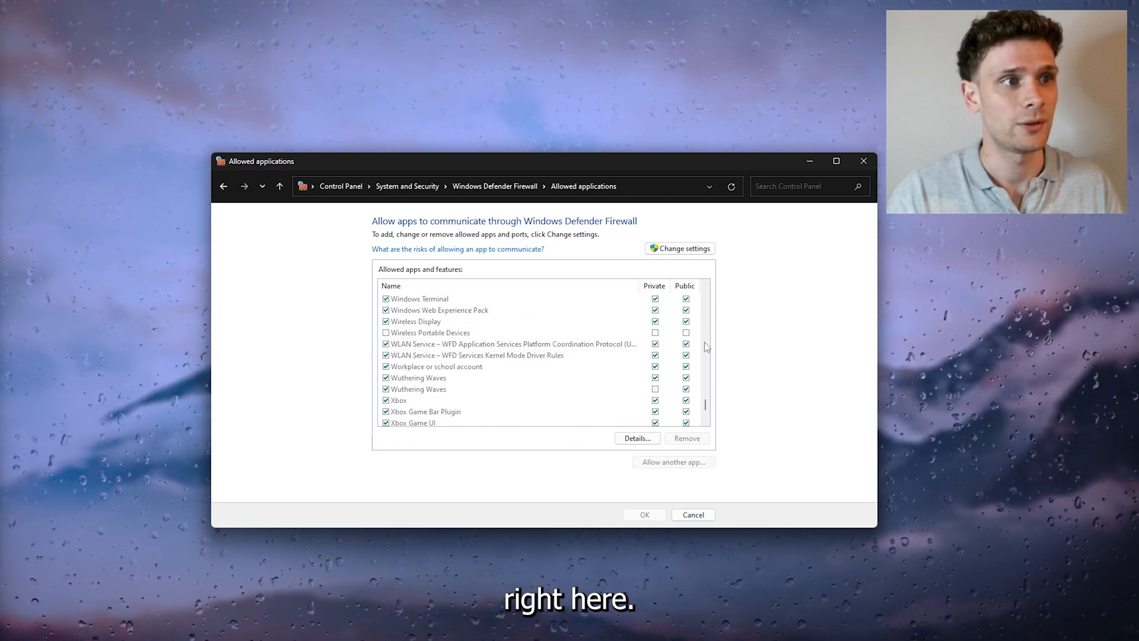
mouse_move(679, 248)
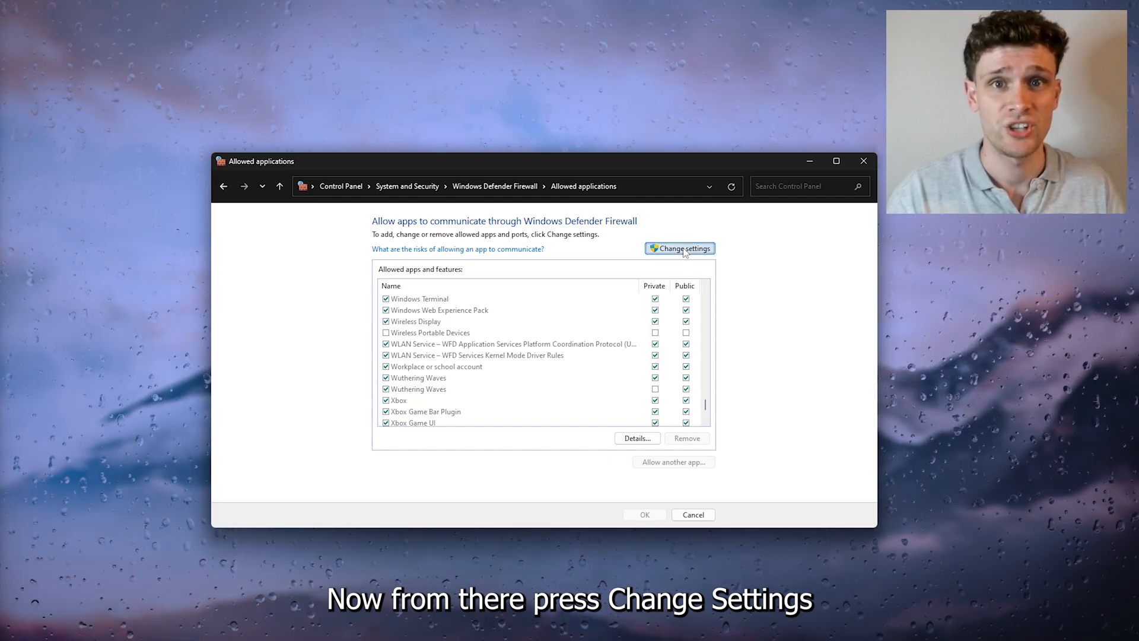
Unlock the allowed-apps list and start browsing for another app to allow
click(678, 248)
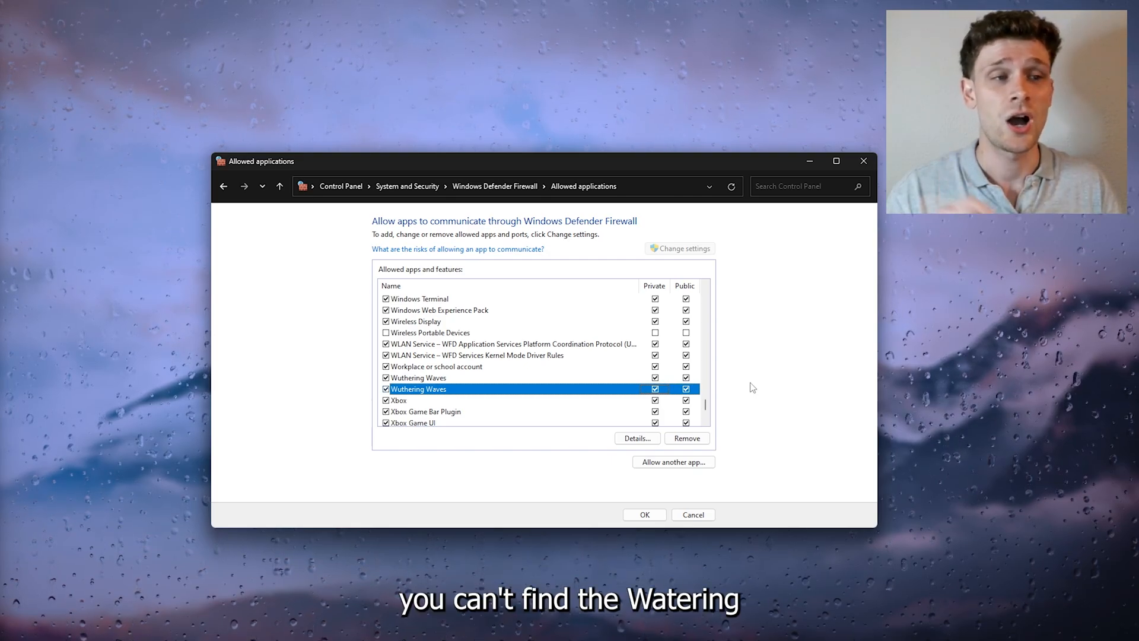
mouse_move(803, 454)
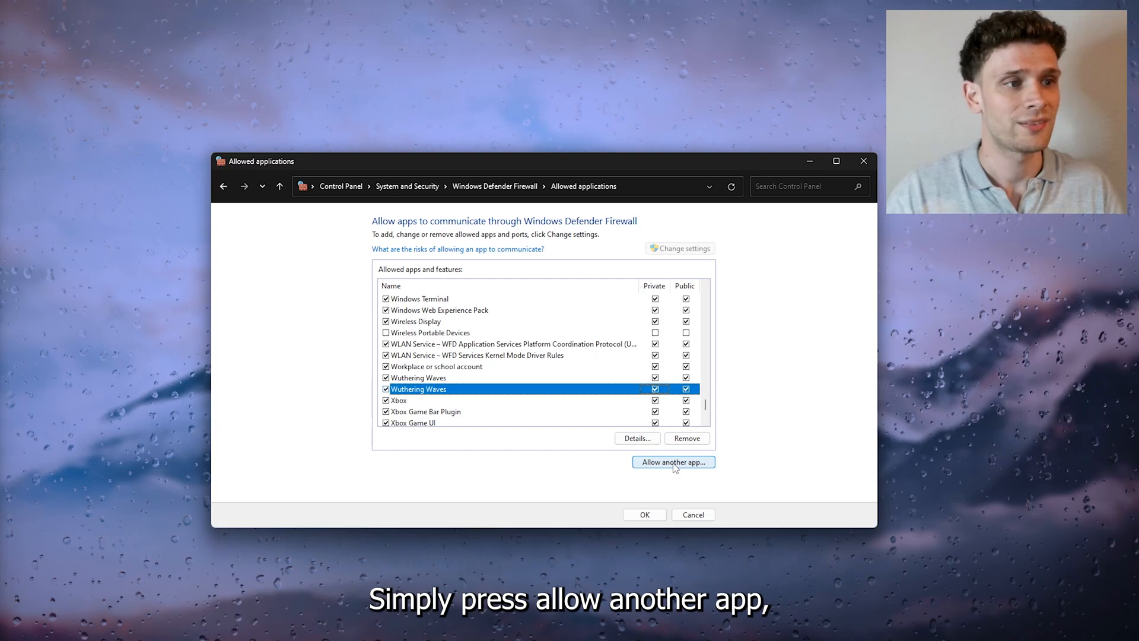
click(673, 462)
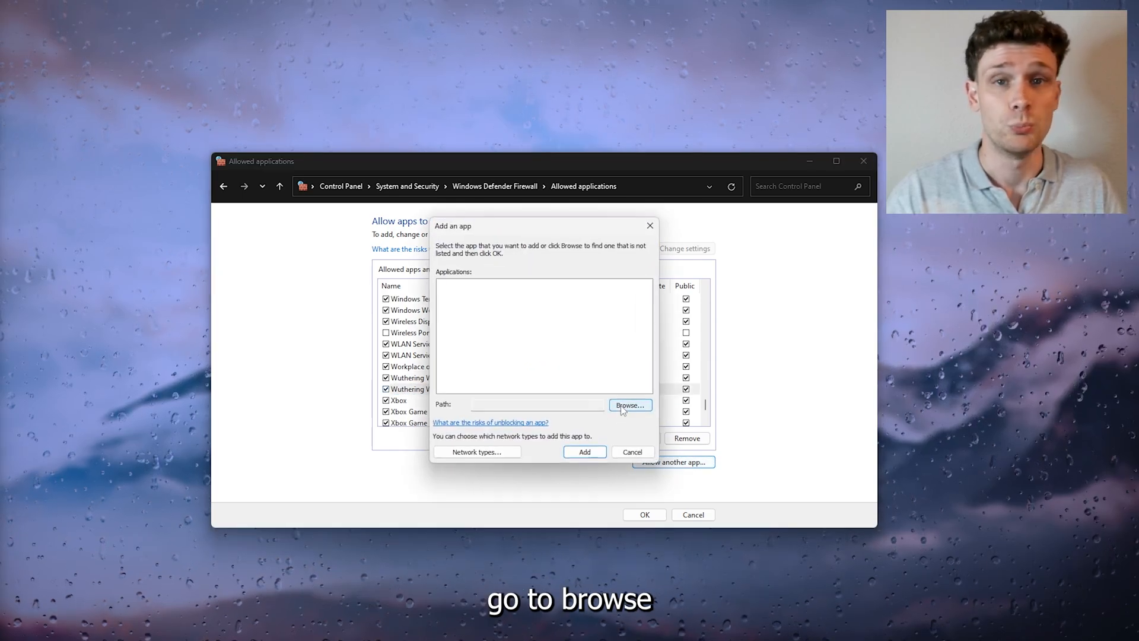
click(629, 405)
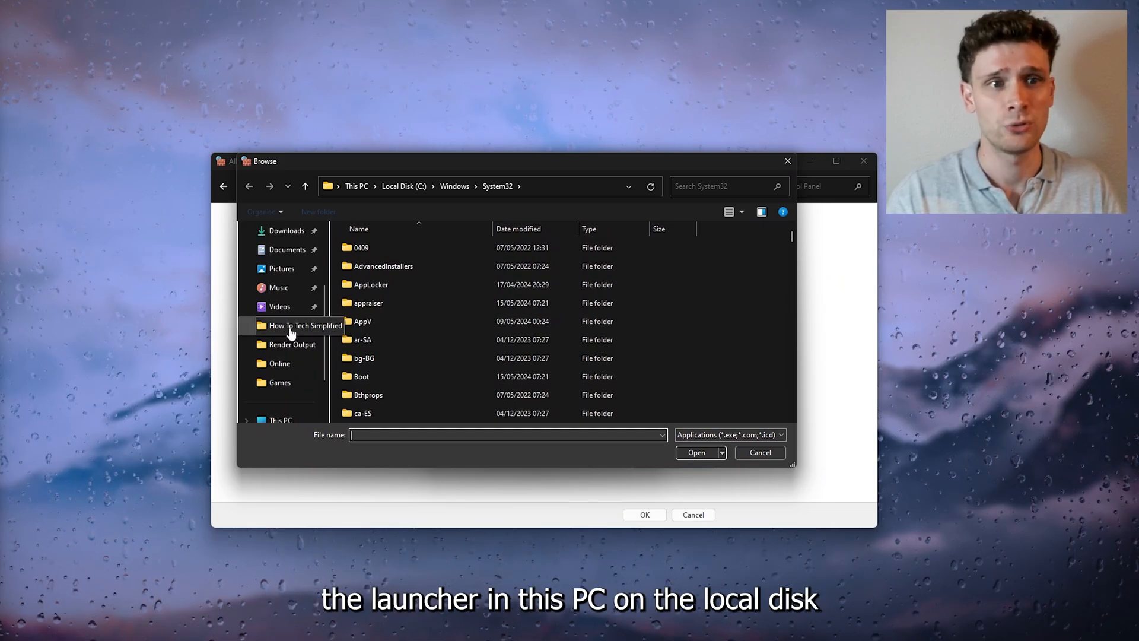
Pick the launcher in C:\Program Files\Epic Games\WutheringWaves and add it to the allowed apps
click(404, 186)
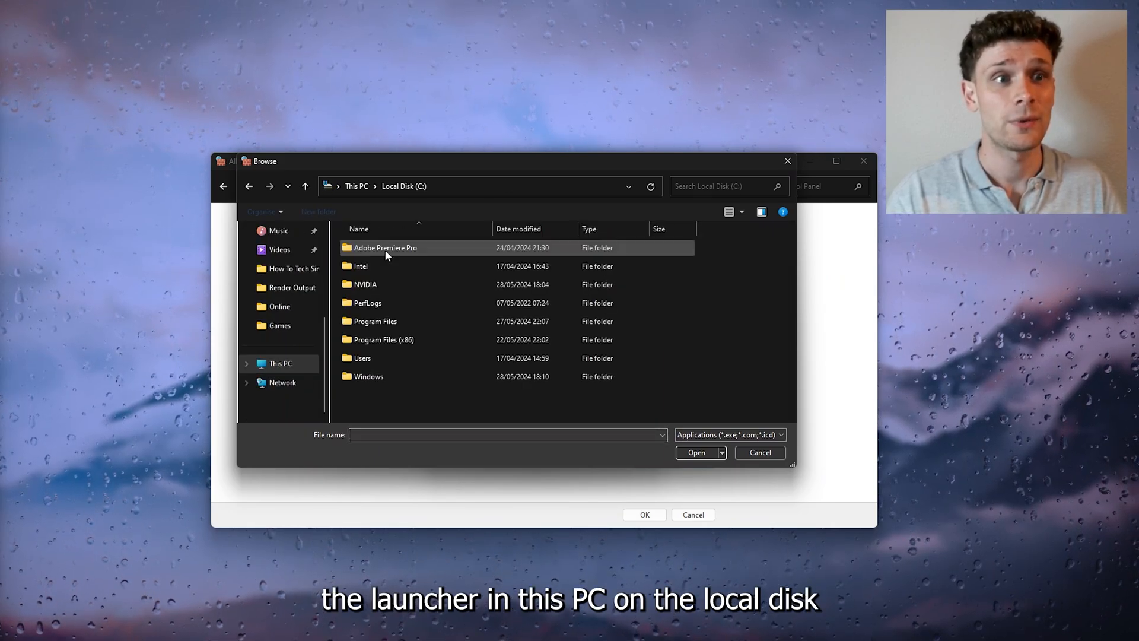
double_click(375, 322)
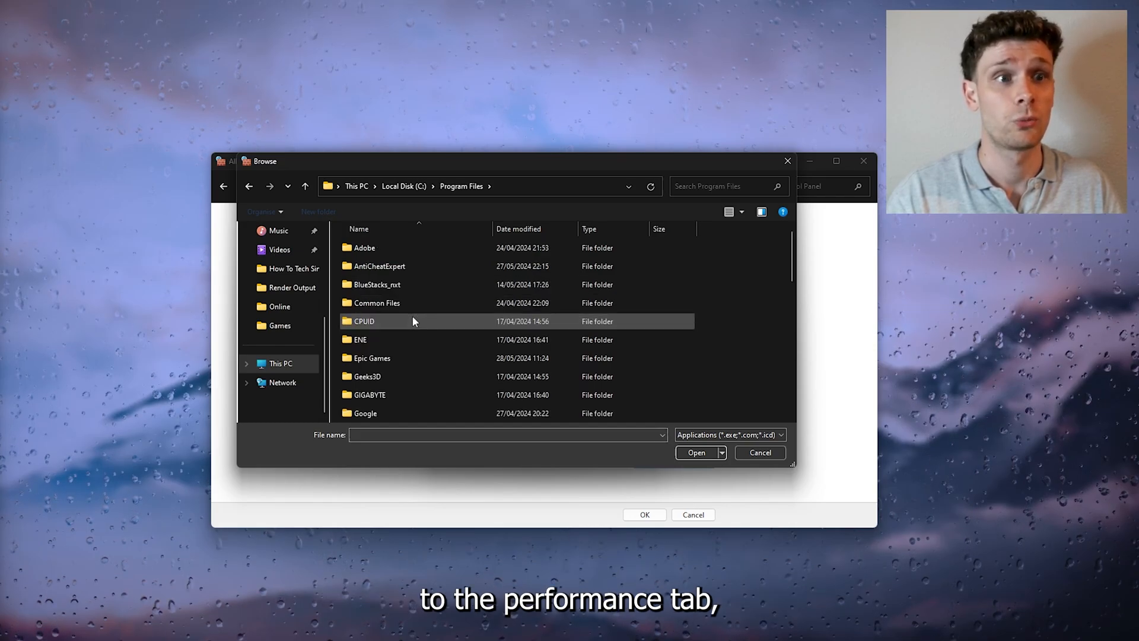
click(361, 340)
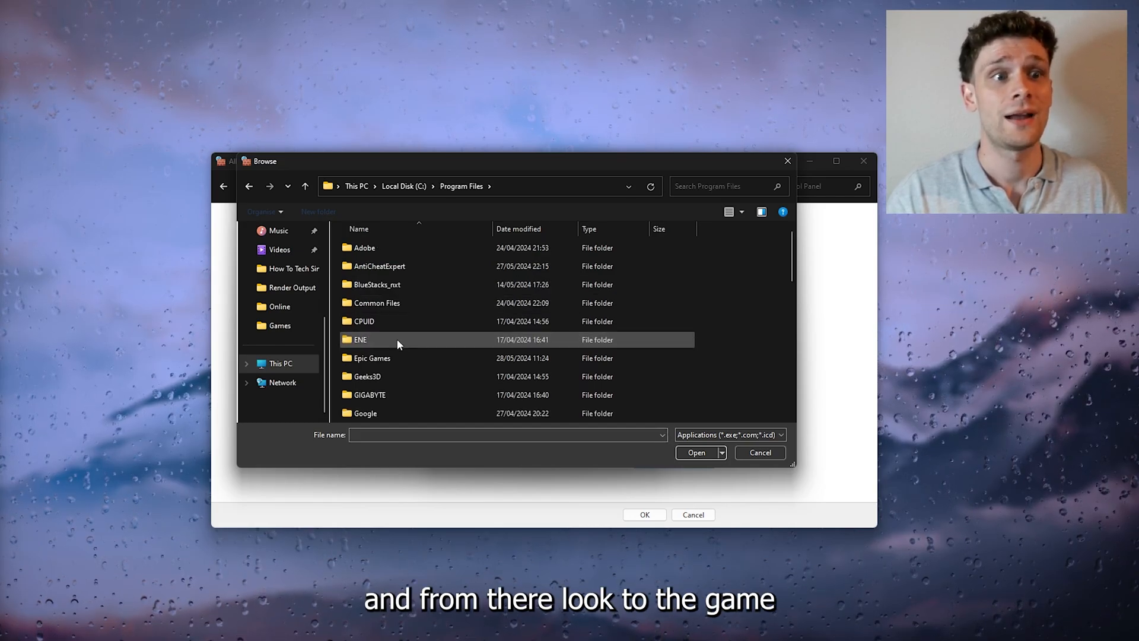
double_click(372, 358)
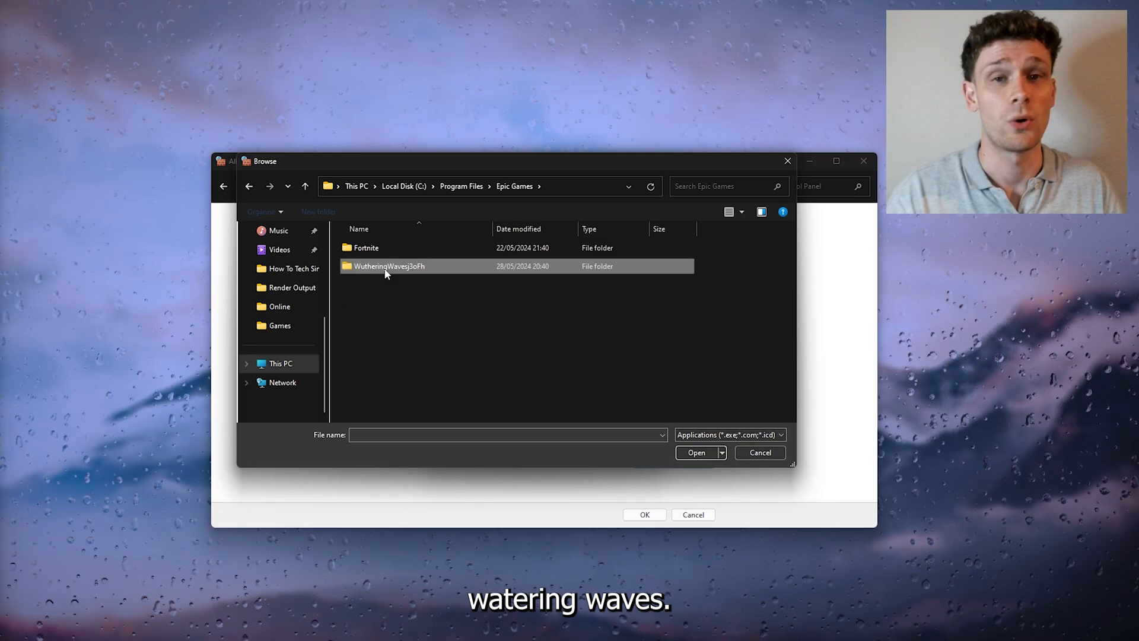
double_click(388, 266)
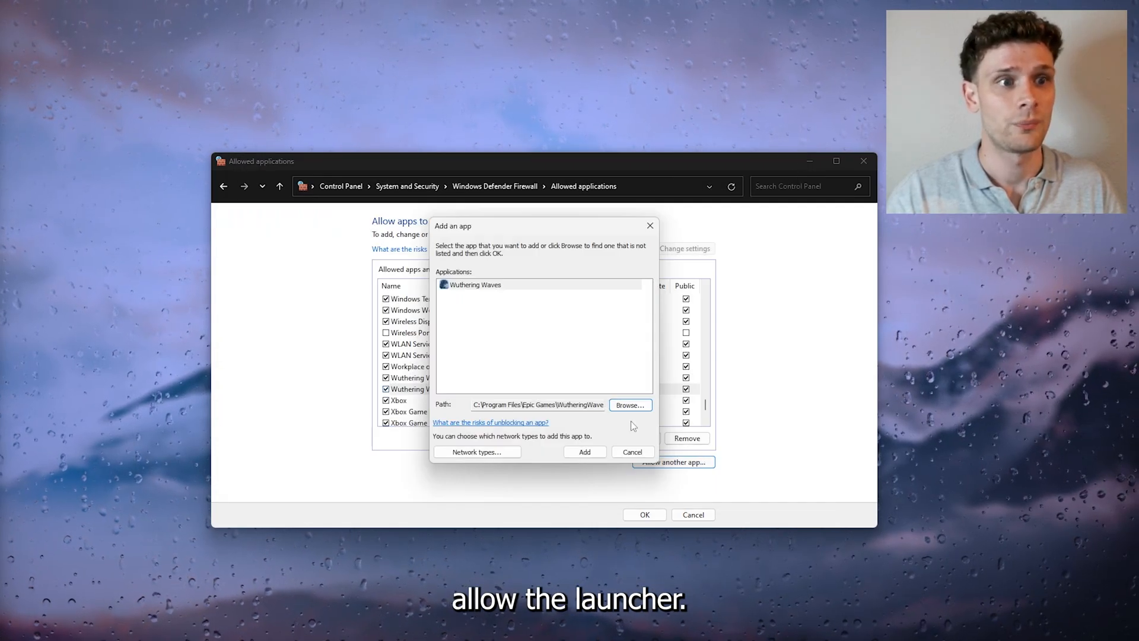
click(584, 451)
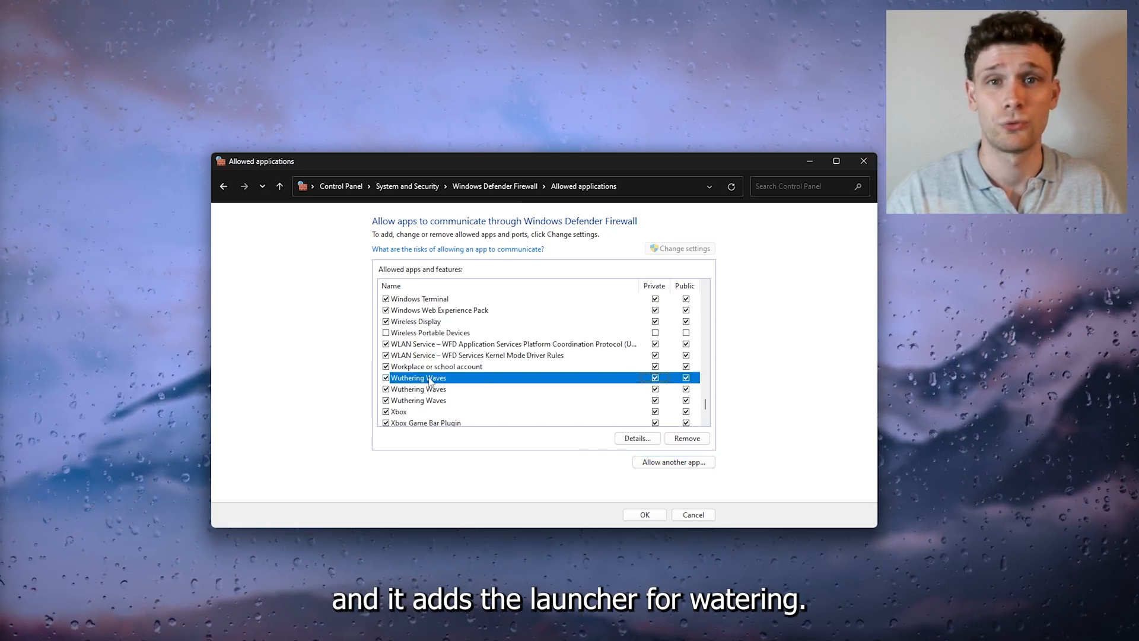
mouse_move(864, 160)
text(s)
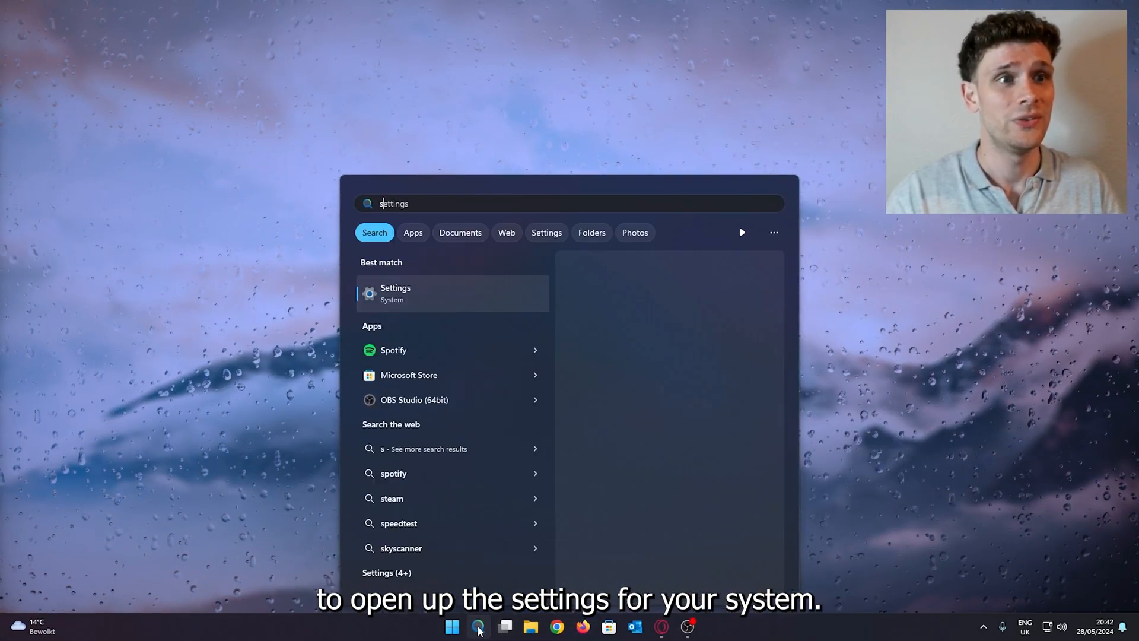
Open Windows Settings on Network & internet to check no VPN is connected
click(396, 293)
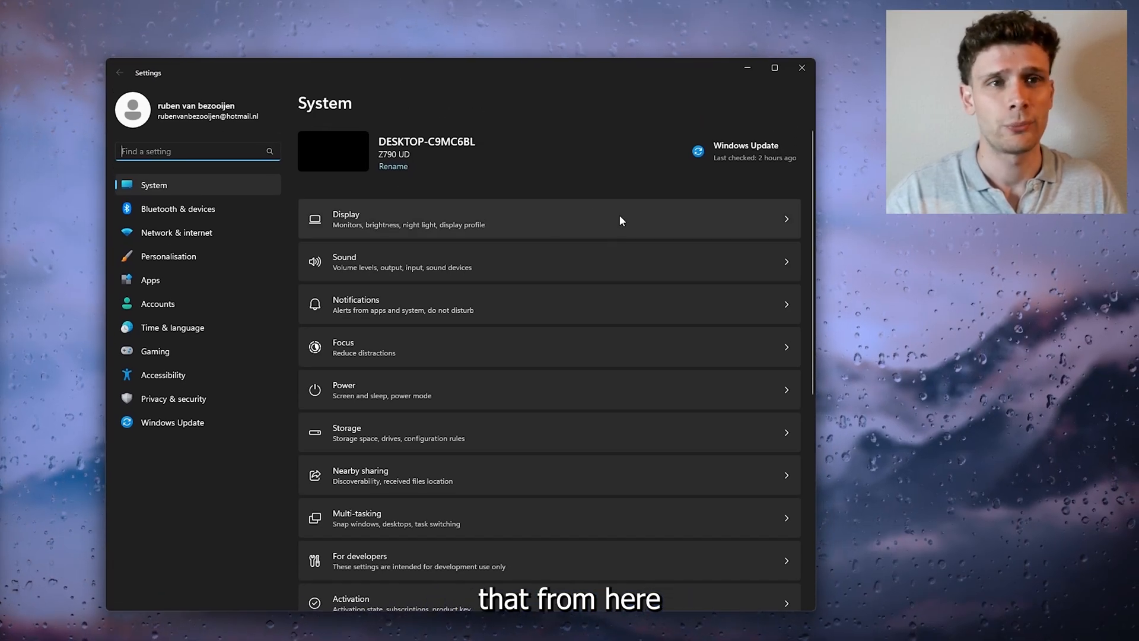
click(176, 232)
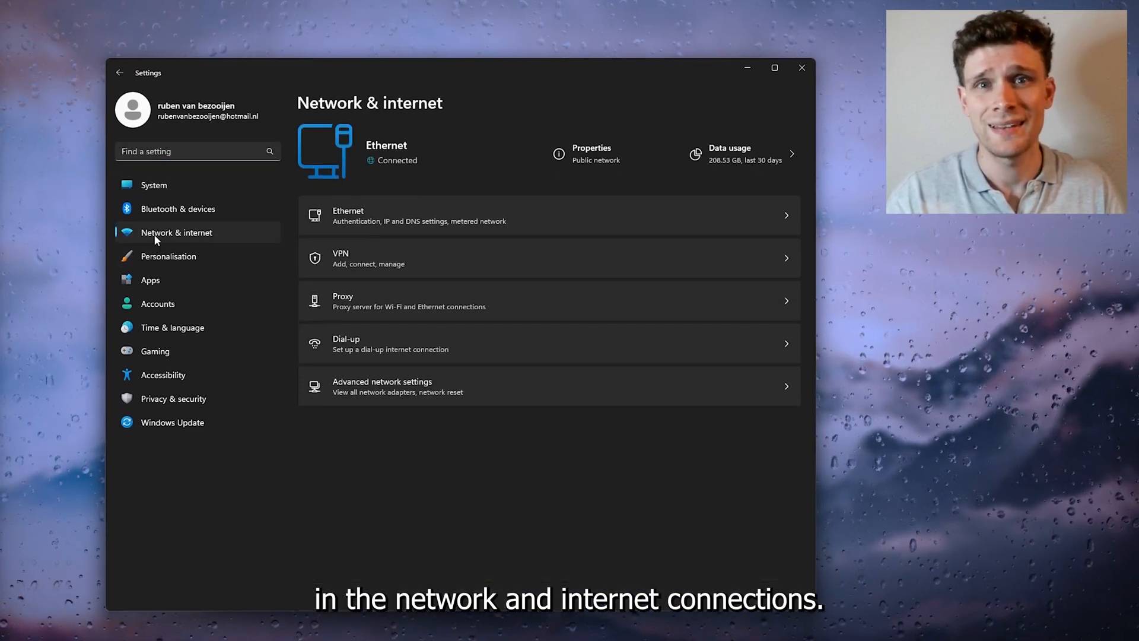
mouse_move(209, 252)
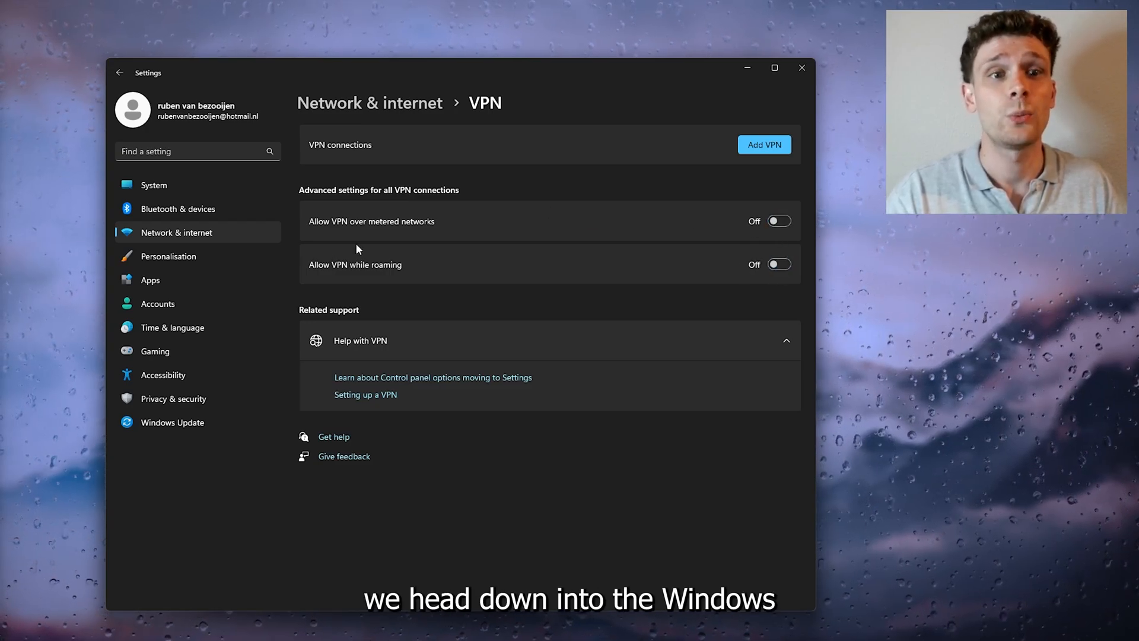
Confirm Windows Update says the PC is up to date, then close Settings
click(173, 422)
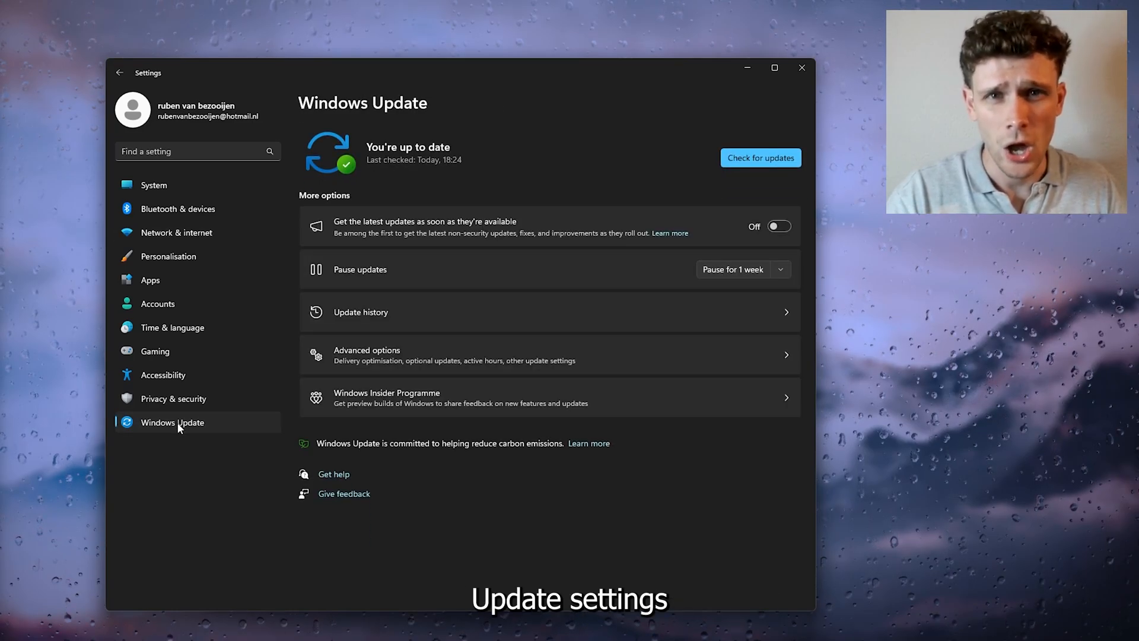
mouse_move(669, 202)
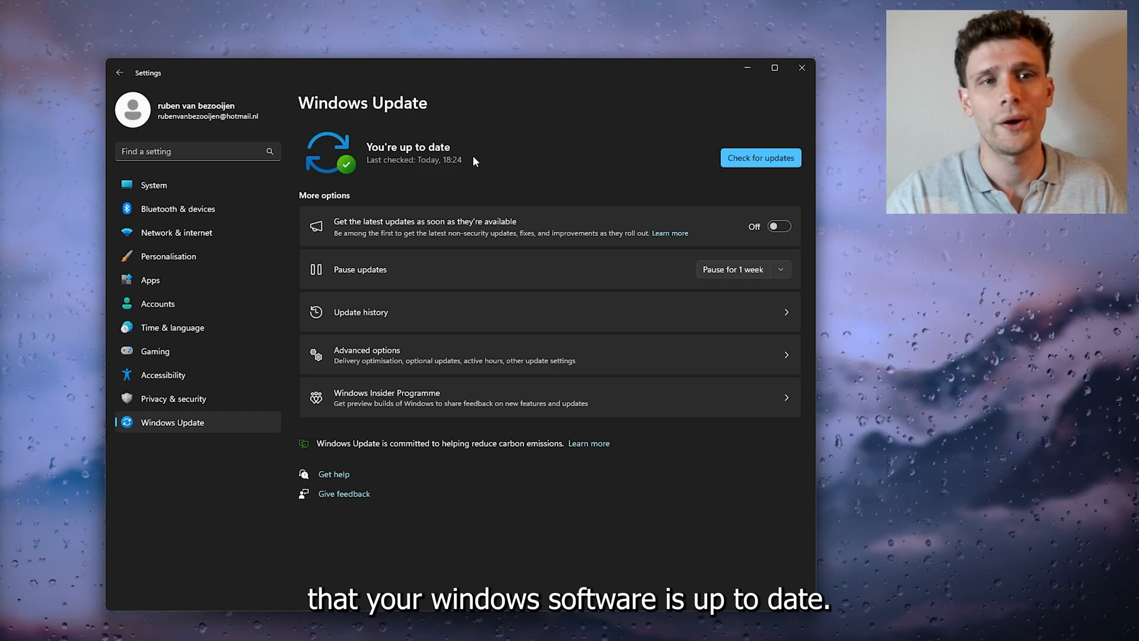
mouse_move(468, 133)
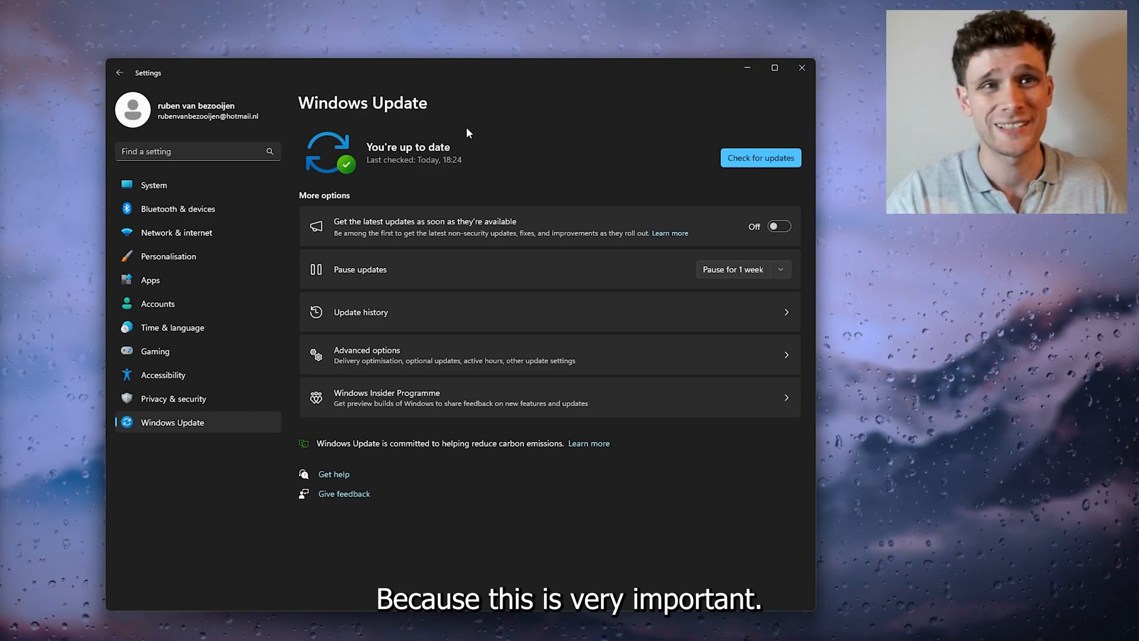
mouse_move(417, 175)
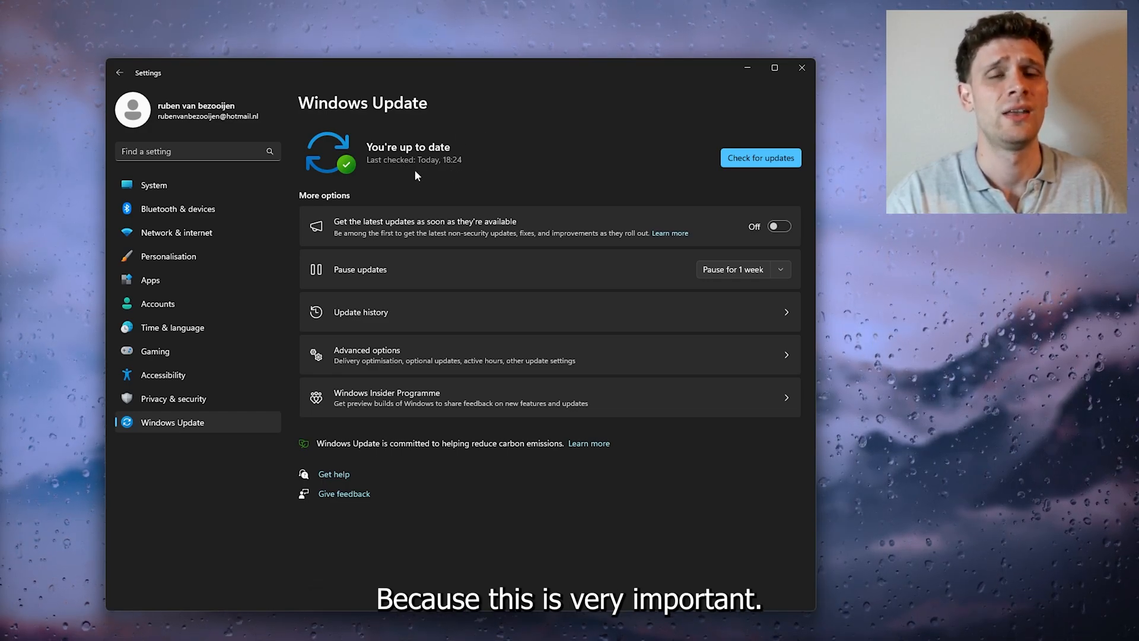
mouse_move(400, 193)
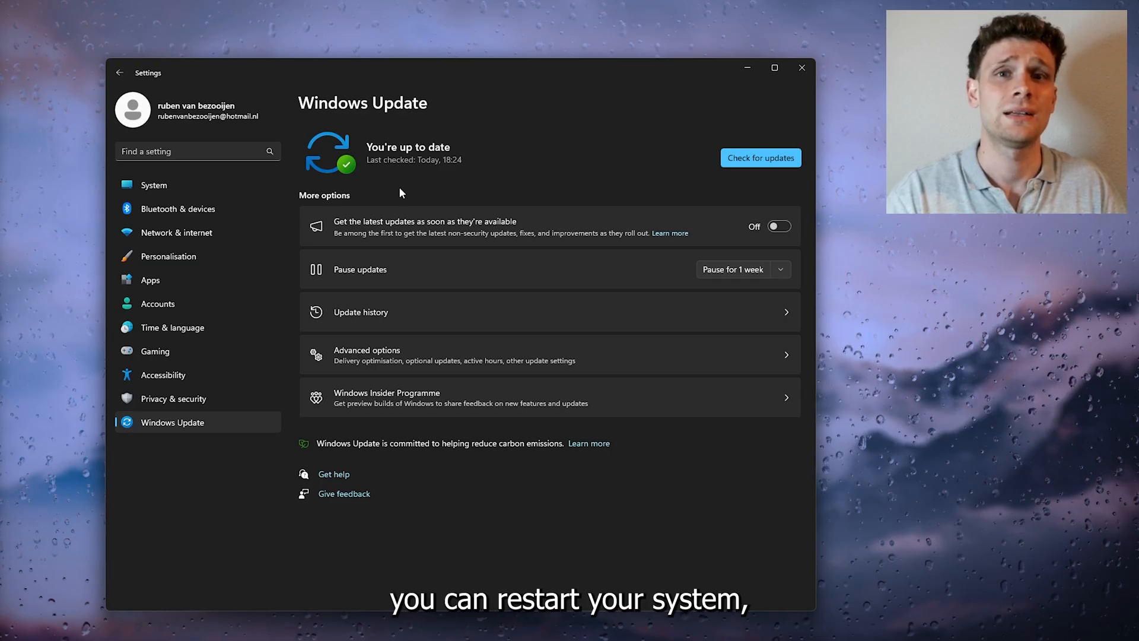
click(802, 68)
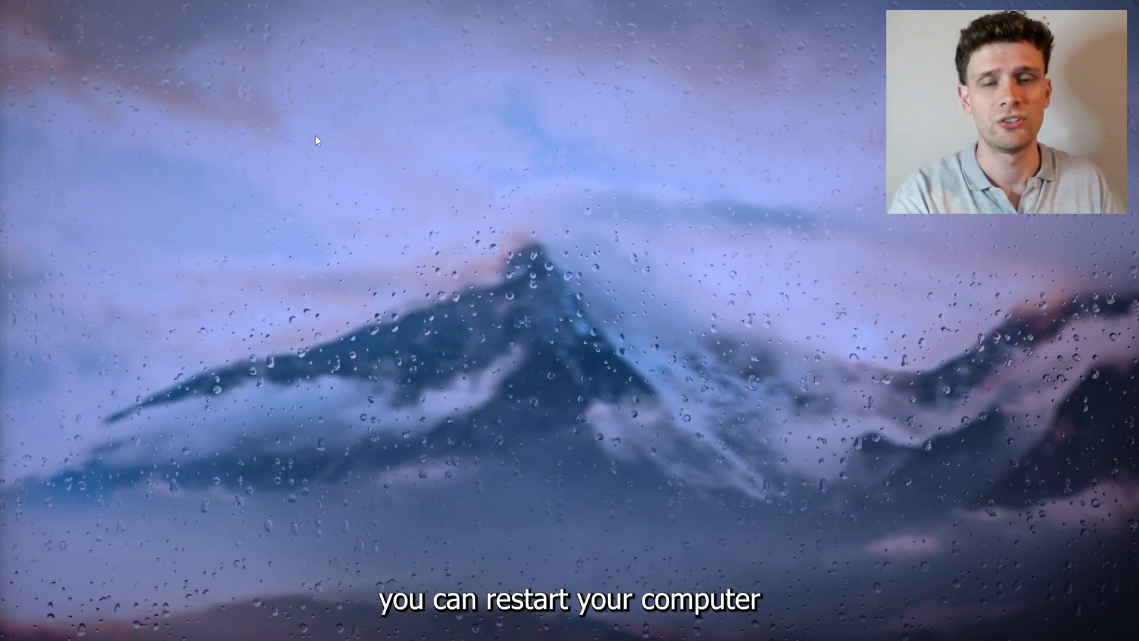